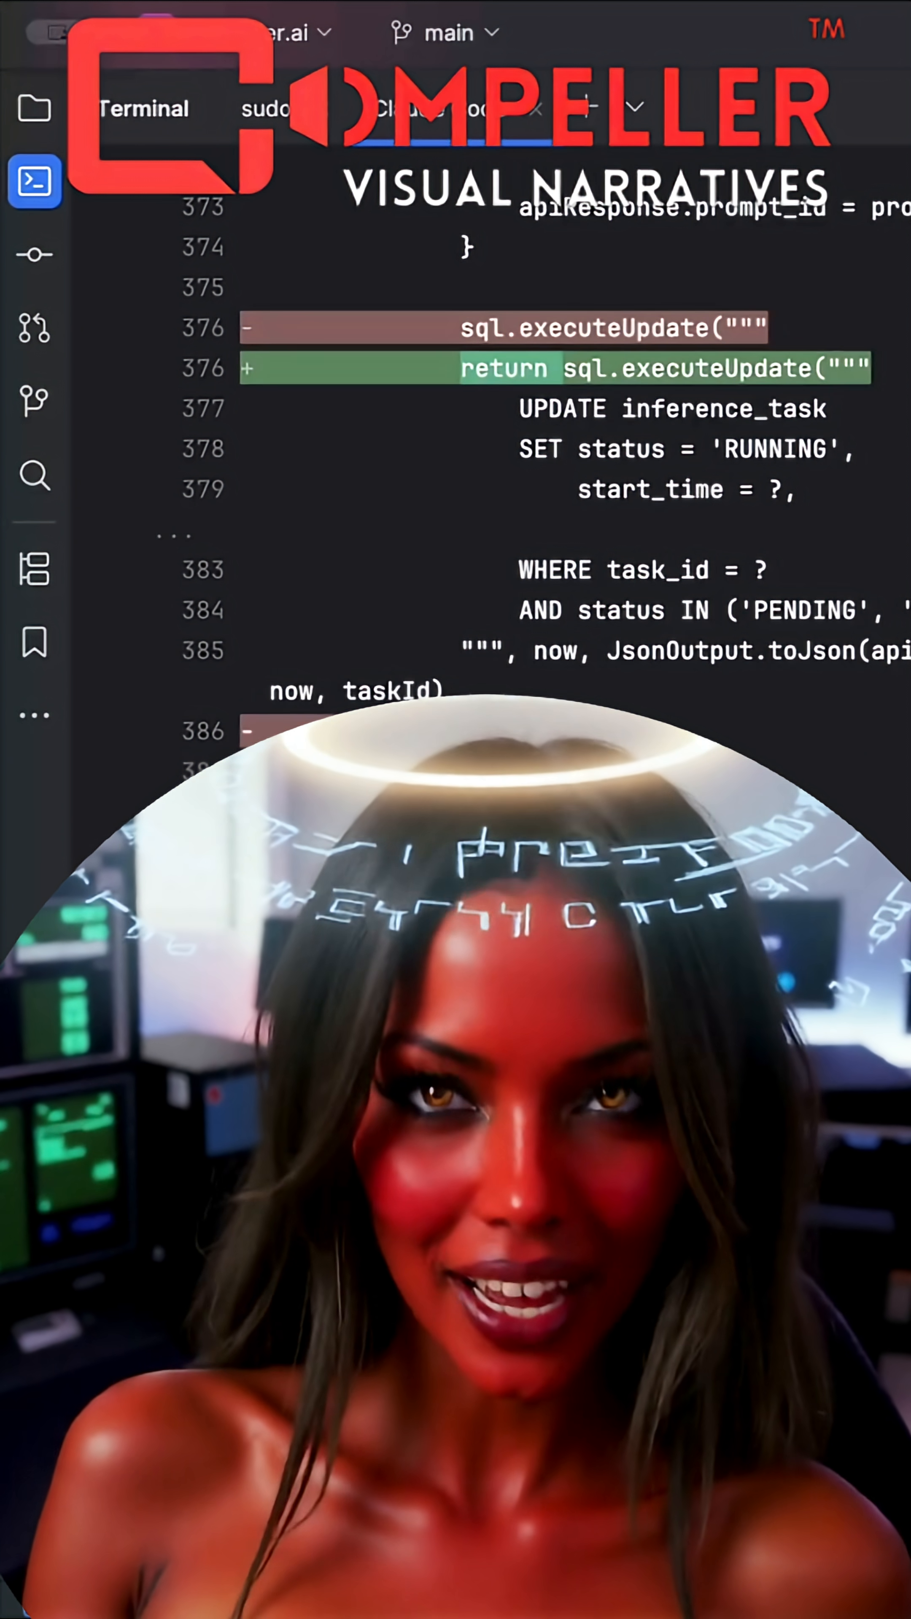
scroll(down, 3)
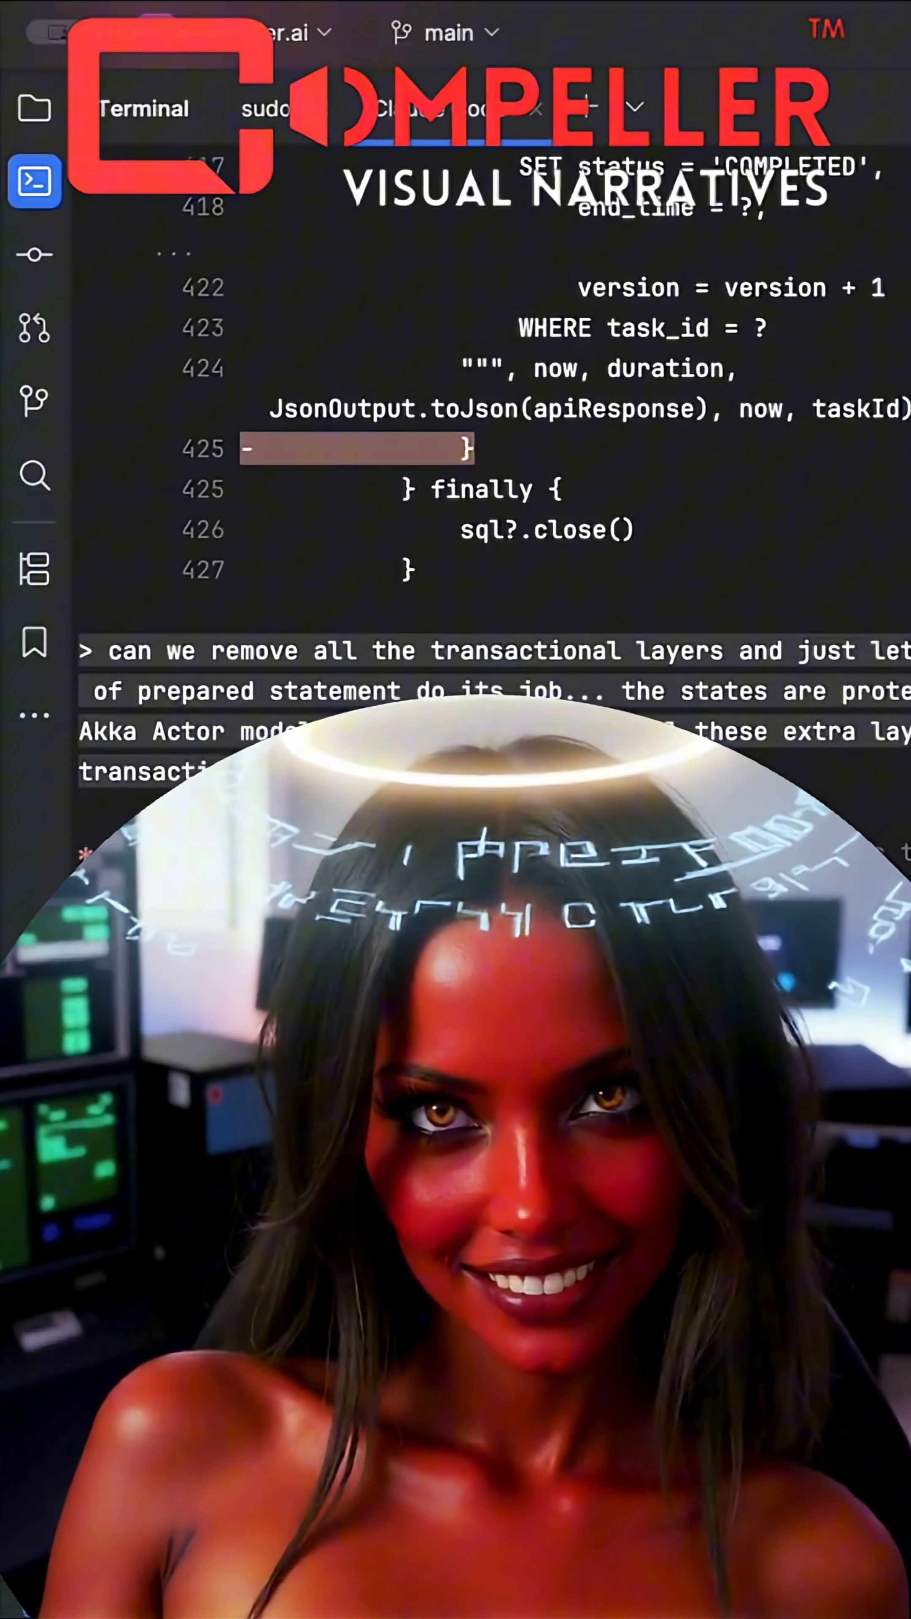
scroll(down, 3)
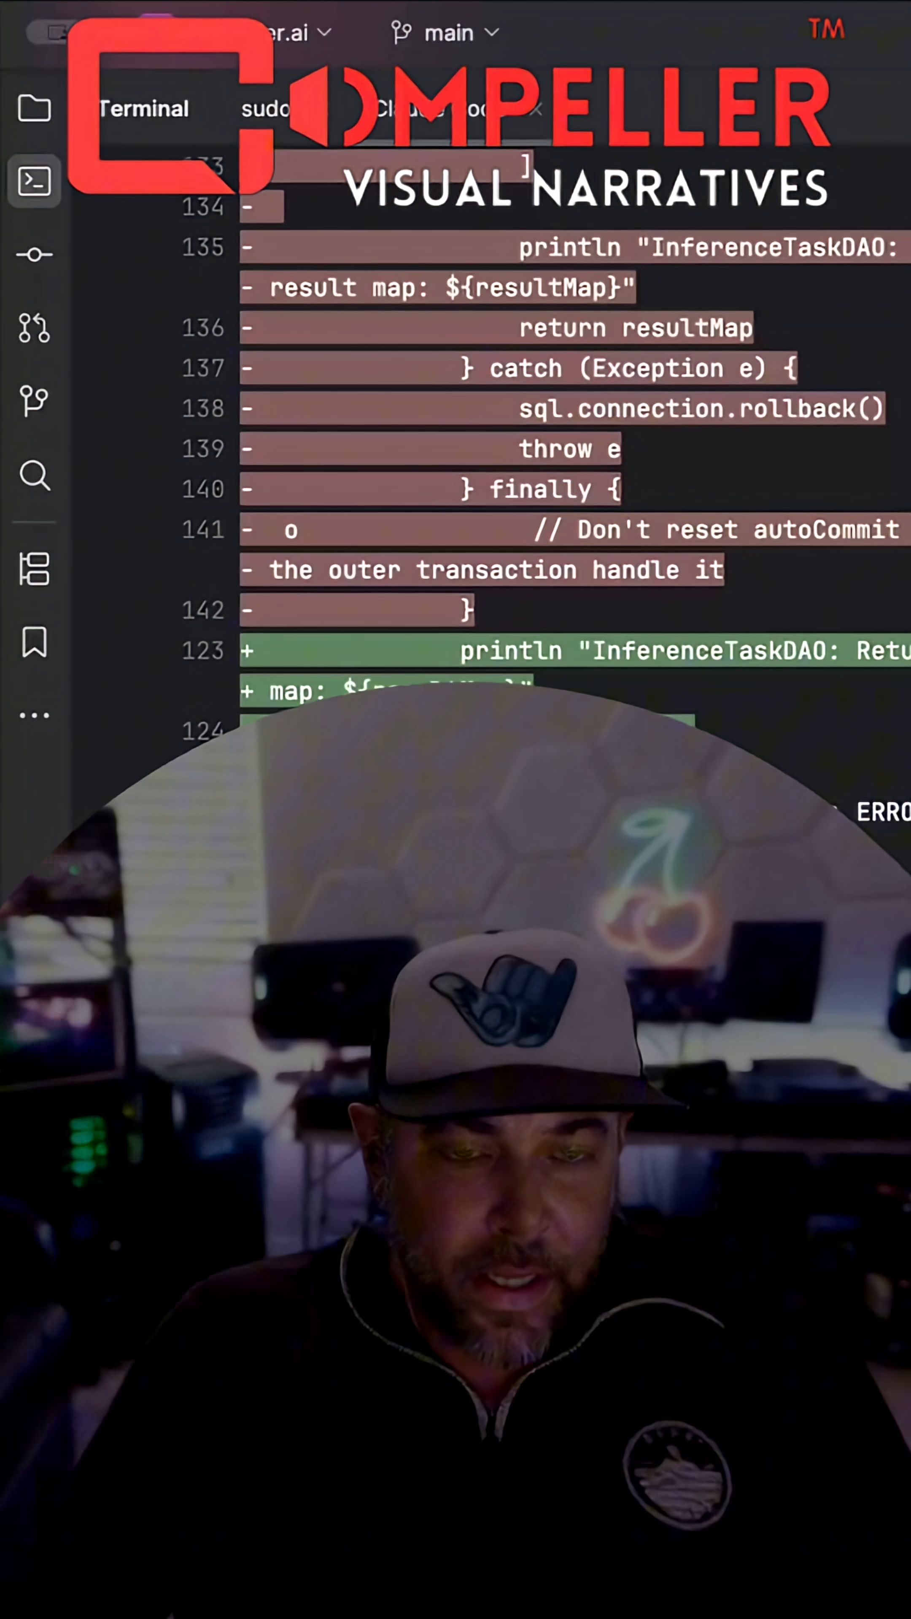
scroll(down, 3)
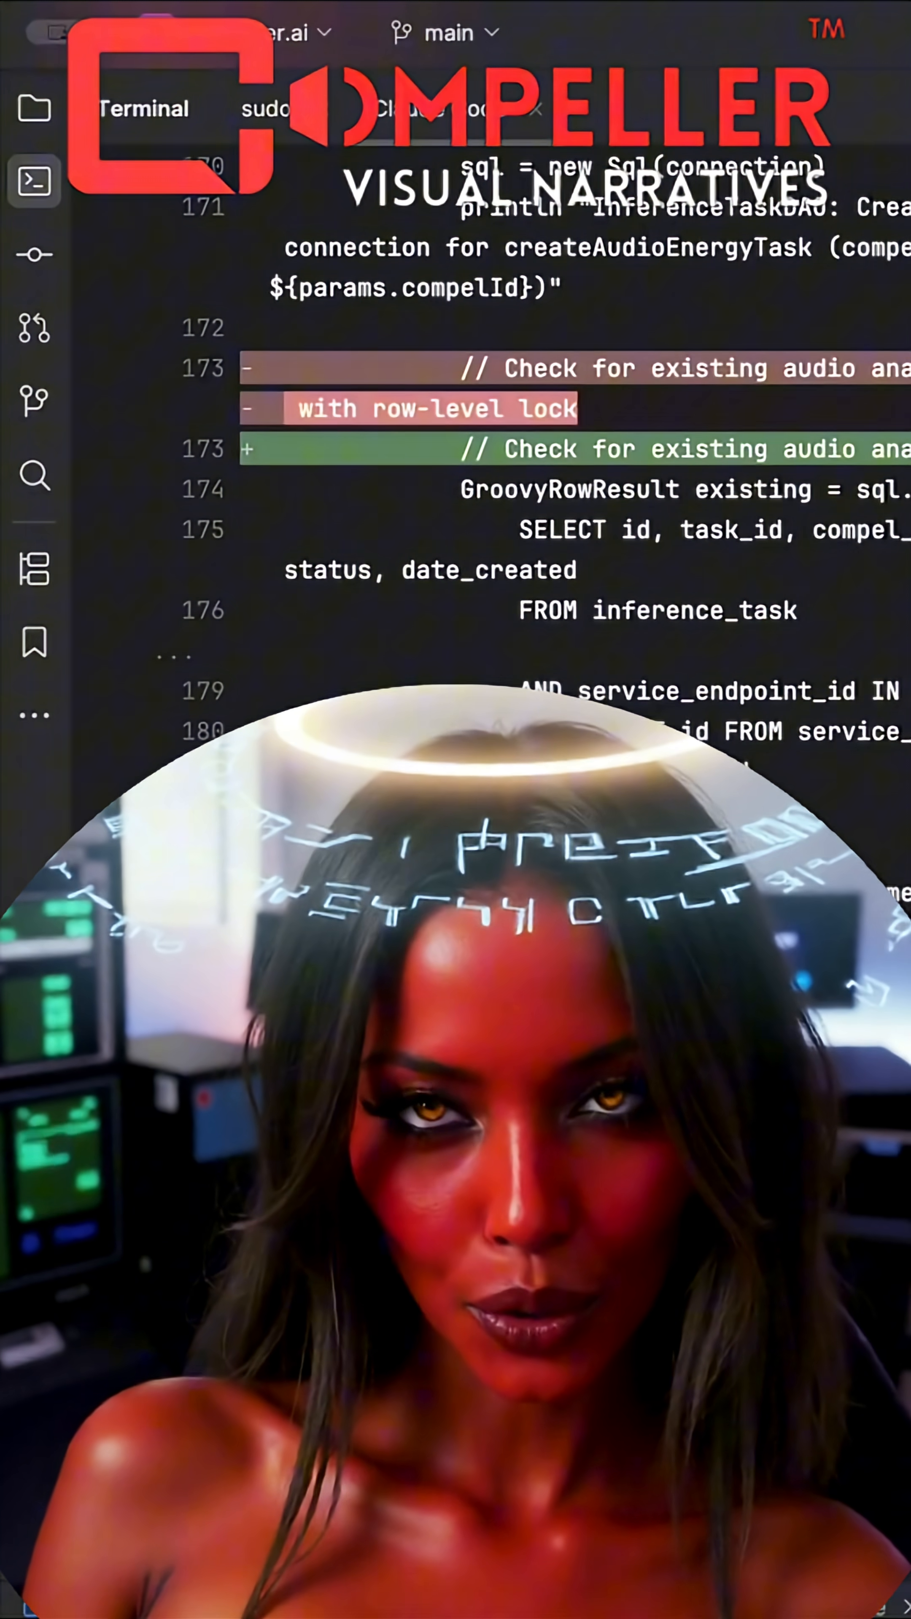
scroll(down, 3)
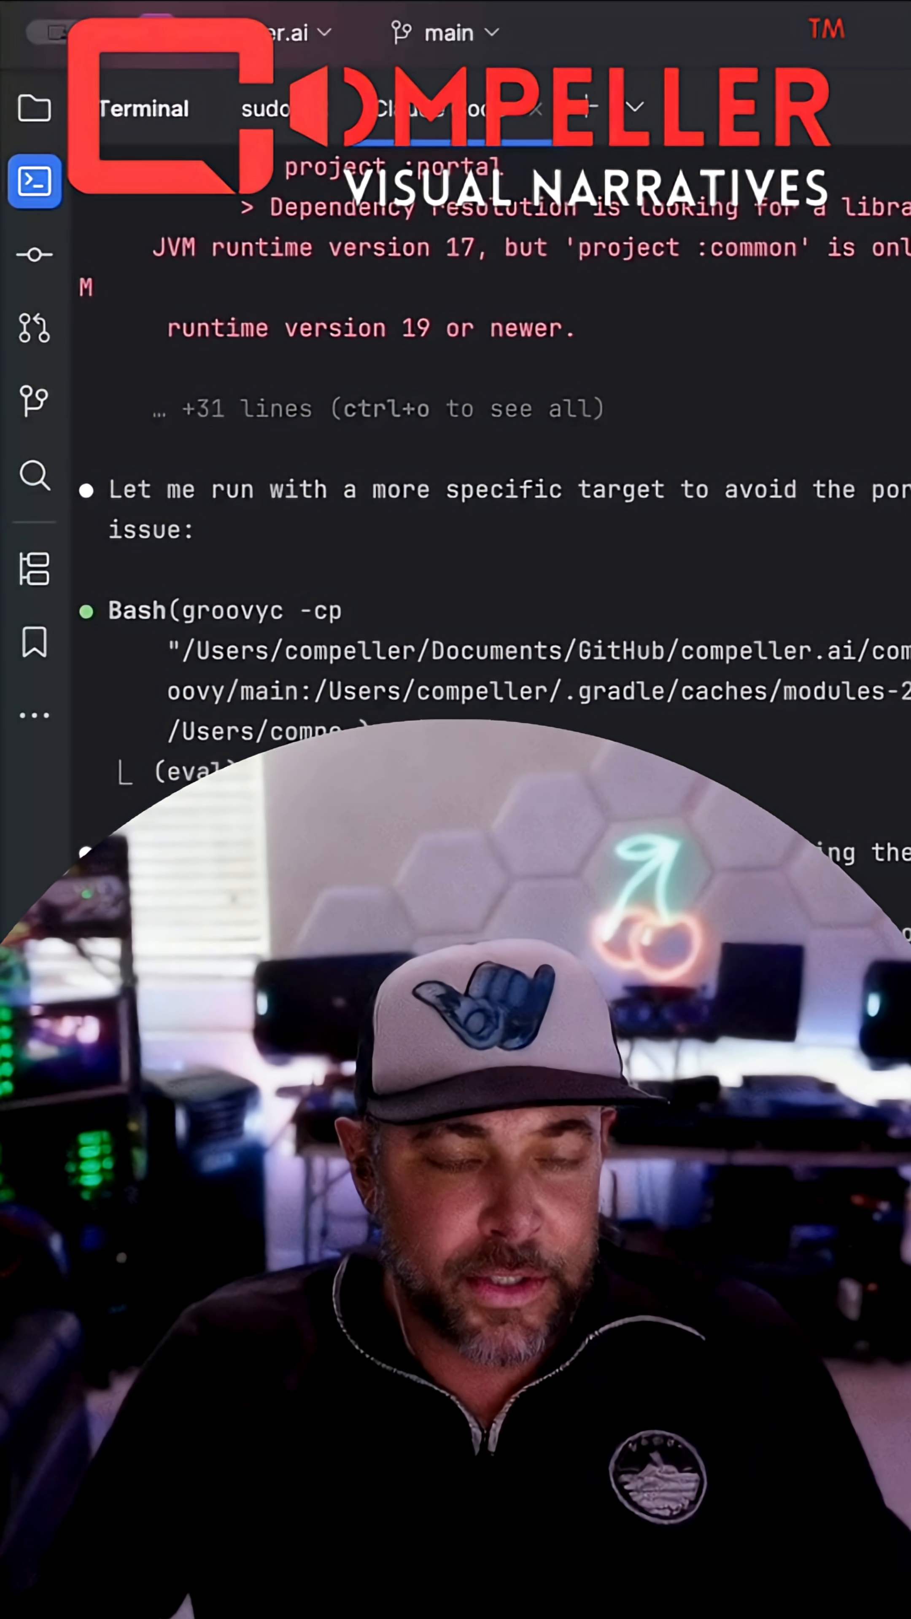
scroll(down, 3)
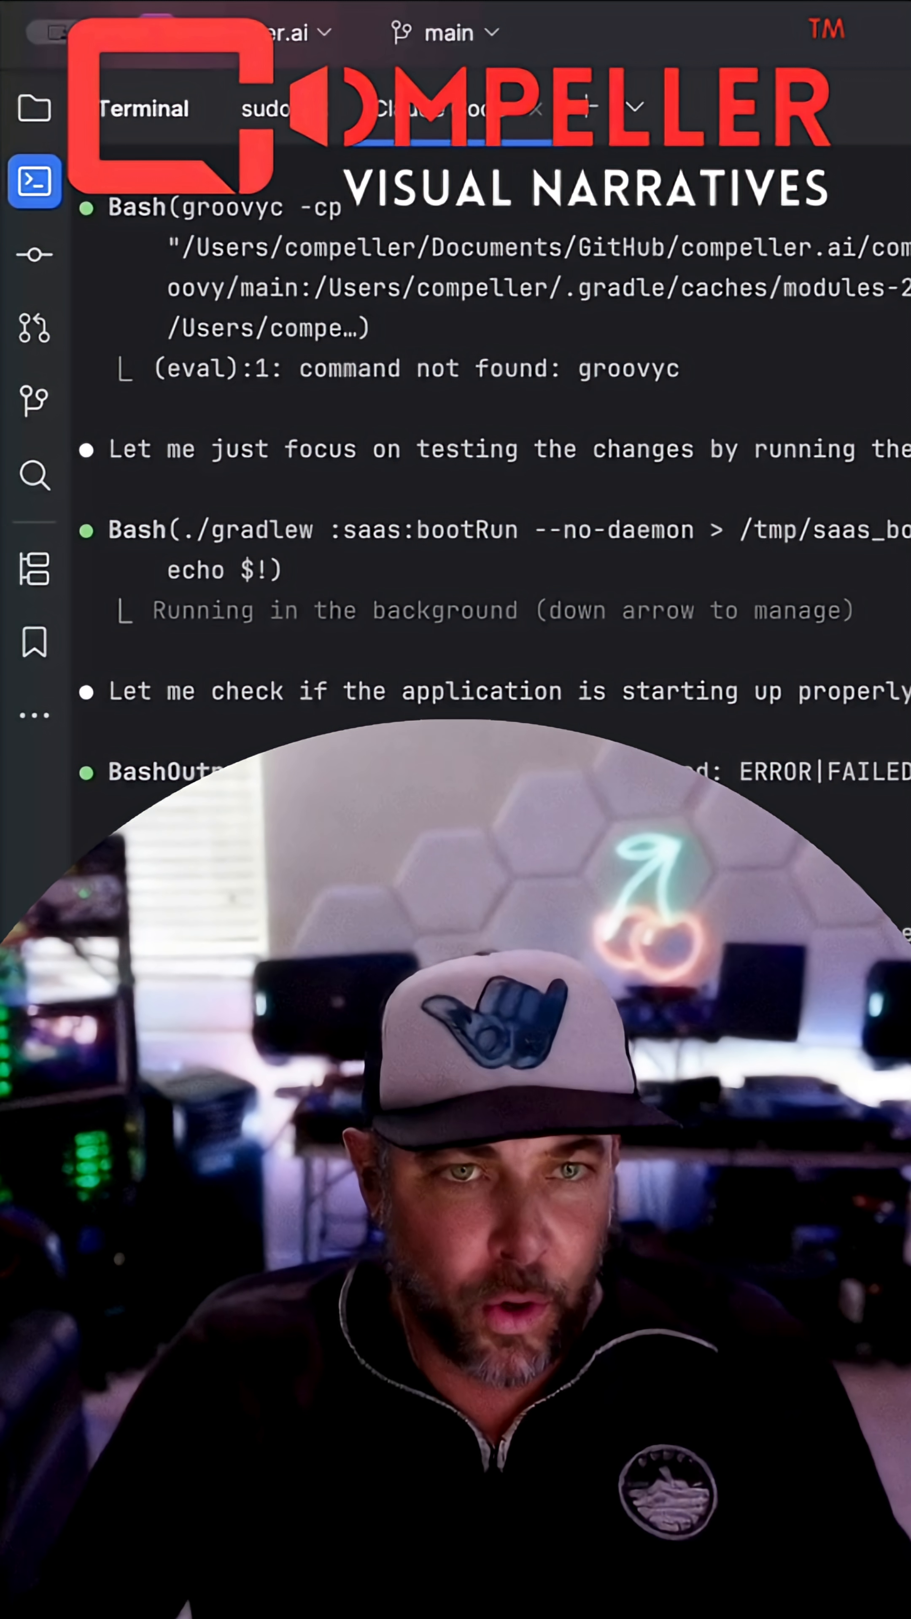